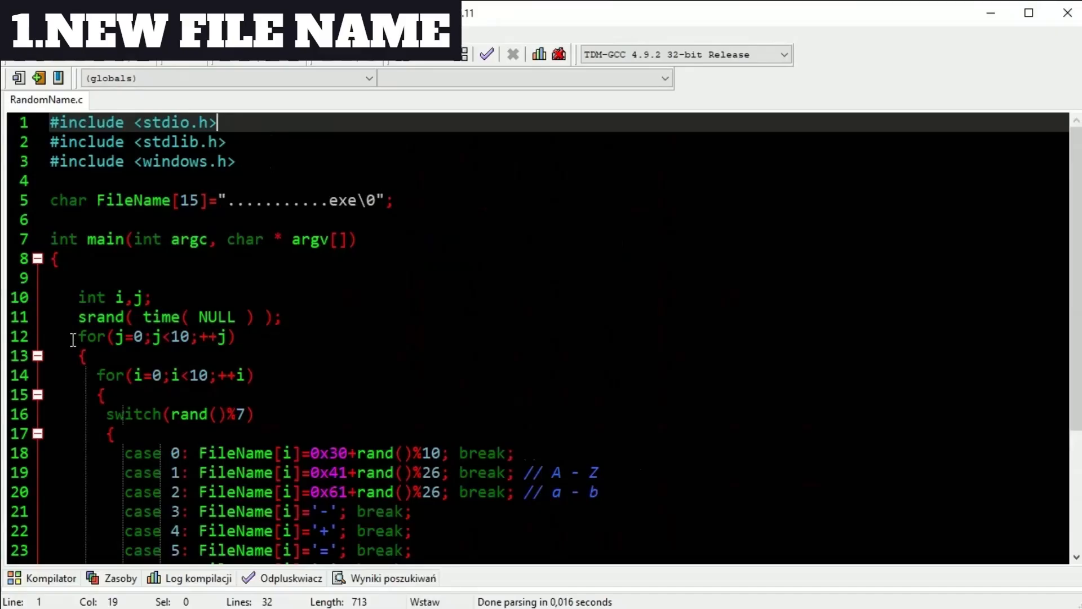
Review the outer for loop, the FileName variable and its .exe extension in RandomName.c
{"action": "triple_click", "coordinate": [156, 337]}
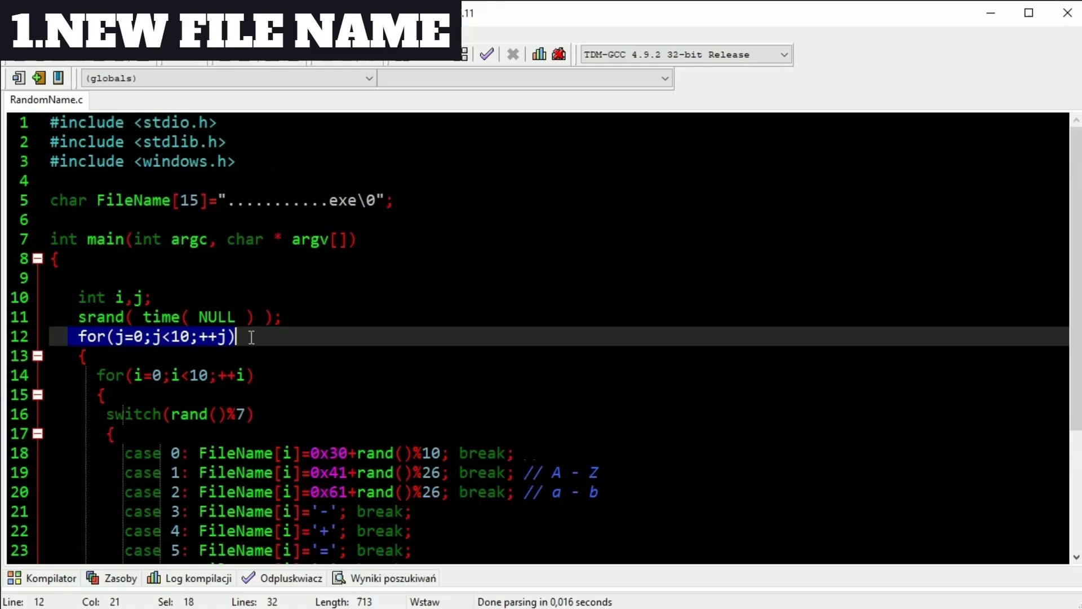
{"action": "double_click", "coordinate": [133, 200]}
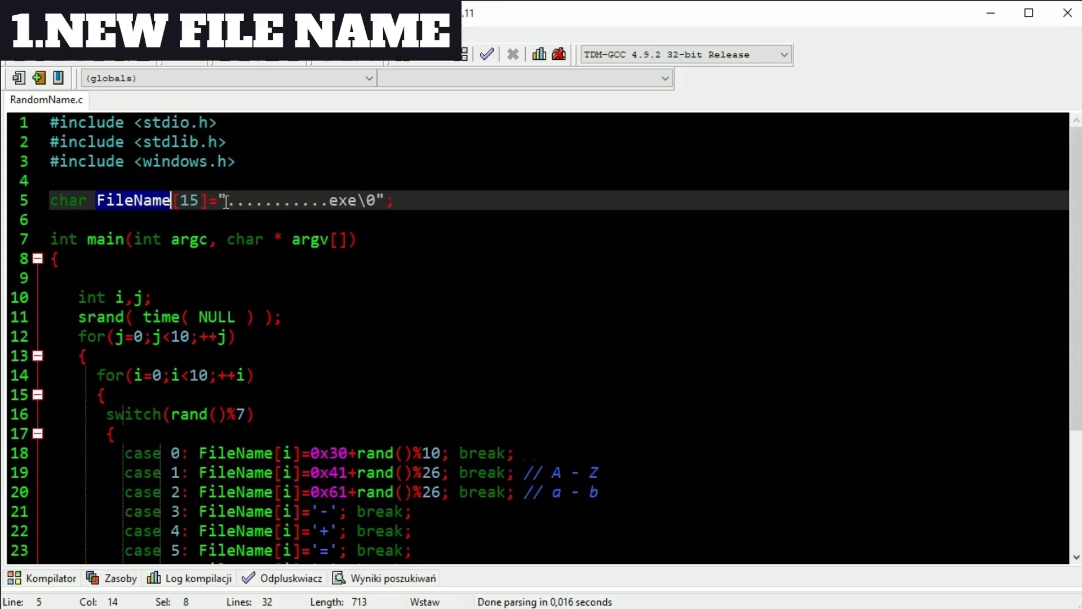
{"action": "left_click_drag", "start_coordinate": [229, 201], "coordinate": [318, 200]}
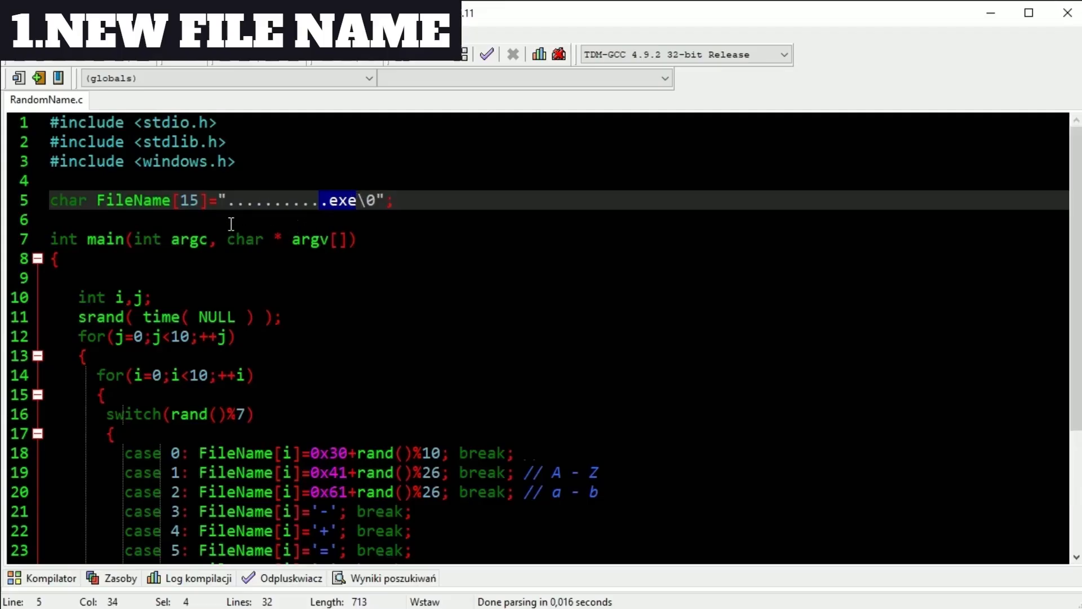
{"action": "left_click", "coordinate": [90, 200]}
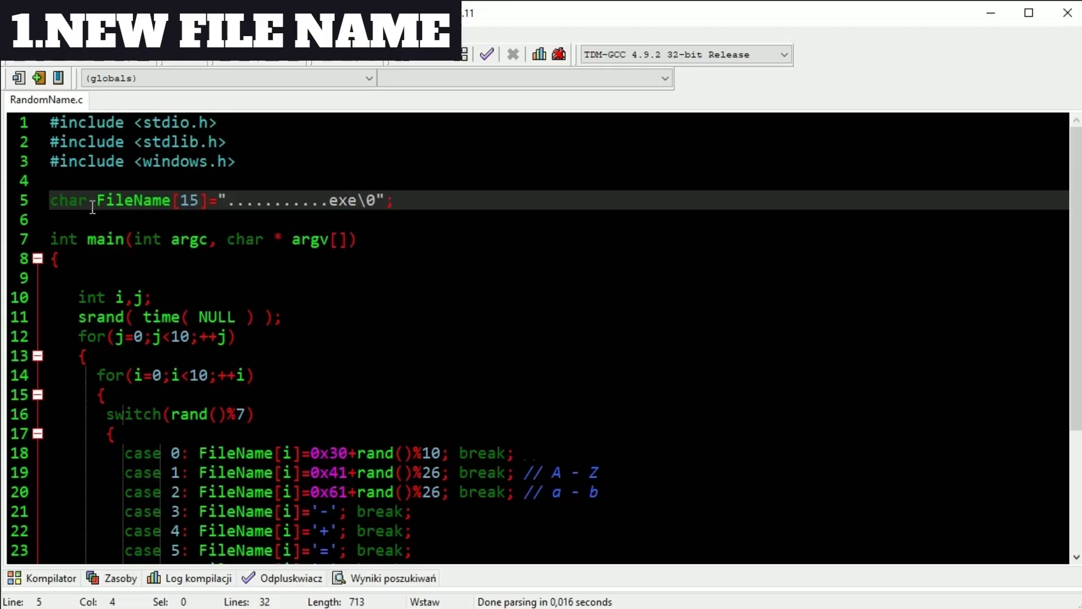
{"action": "mouse_move", "coordinate": [133, 201]}
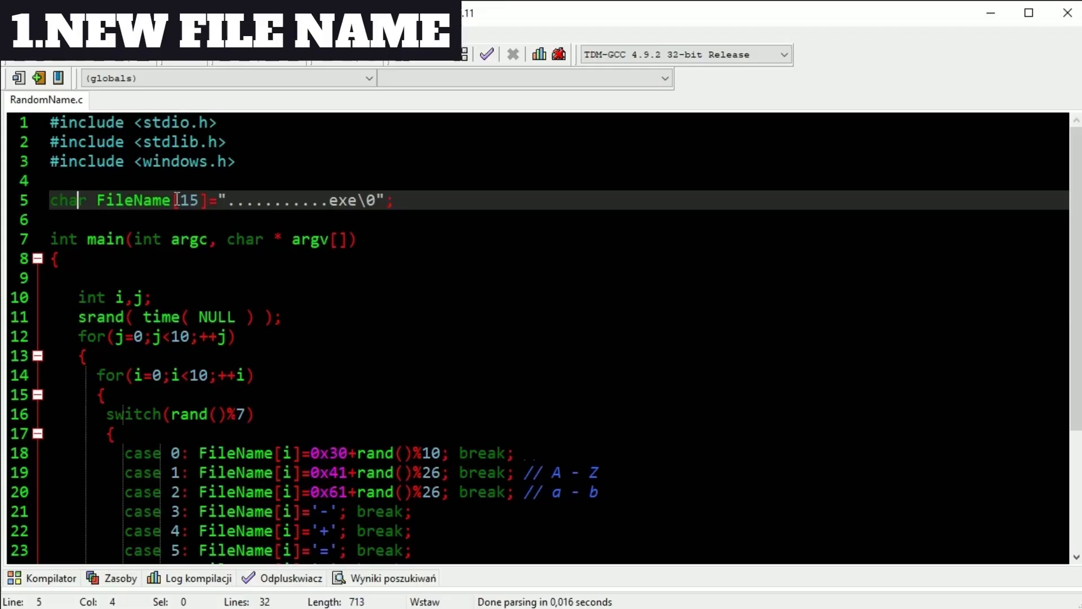
Point out the array size 15 of FileName, then move to the 20-character version
{"action": "double_click", "coordinate": [188, 201]}
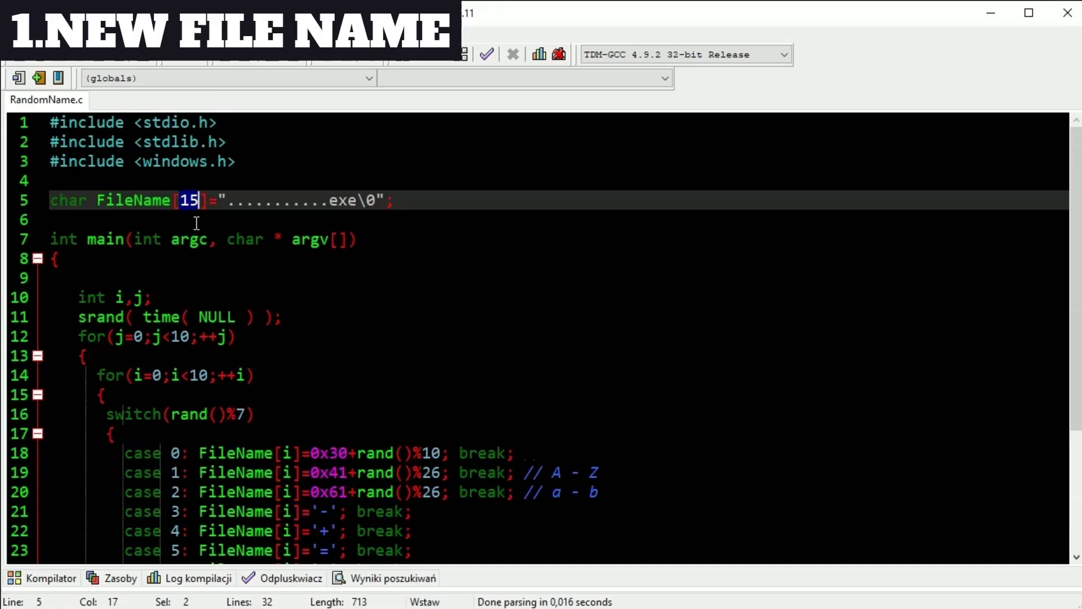
{"action": "left_click", "coordinate": [134, 101]}
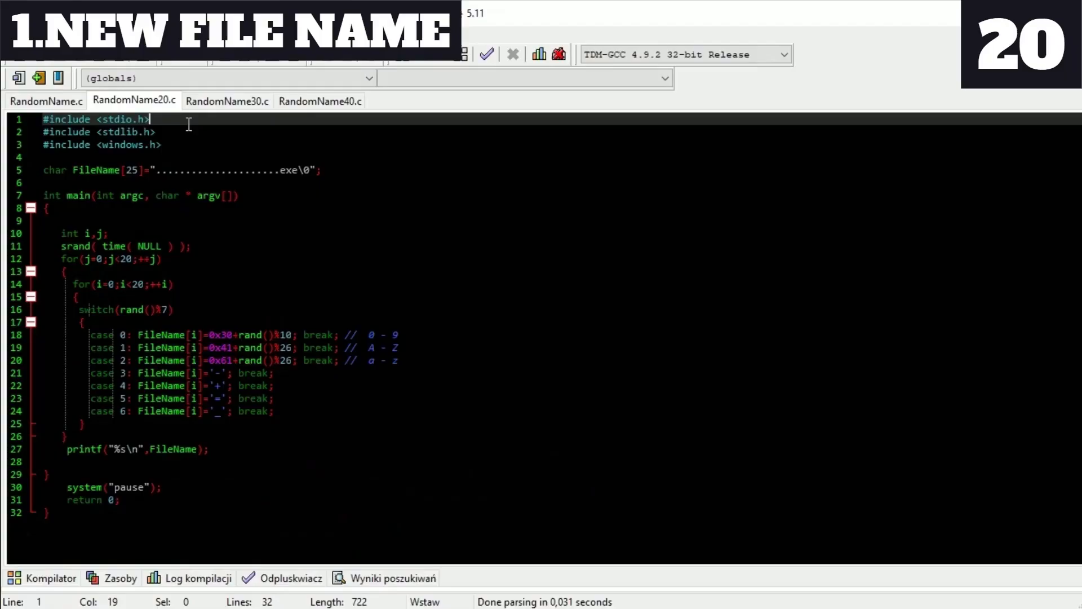
View RandomName30.c and RandomName40.c with their 35- and 45-character FileName arrays
{"action": "left_click", "coordinate": [227, 101]}
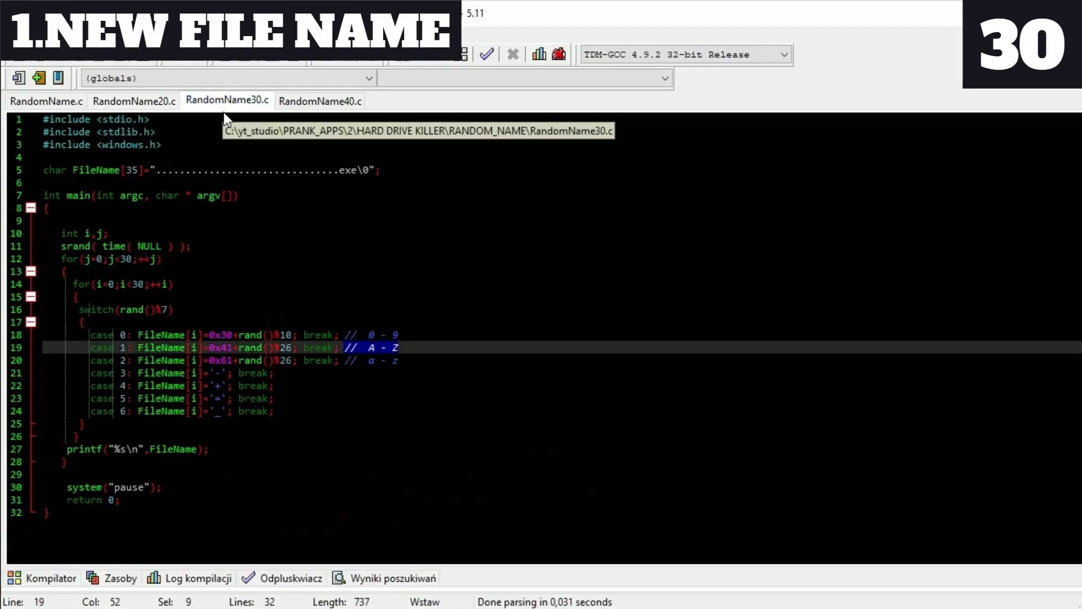
{"action": "mouse_move", "coordinate": [229, 121]}
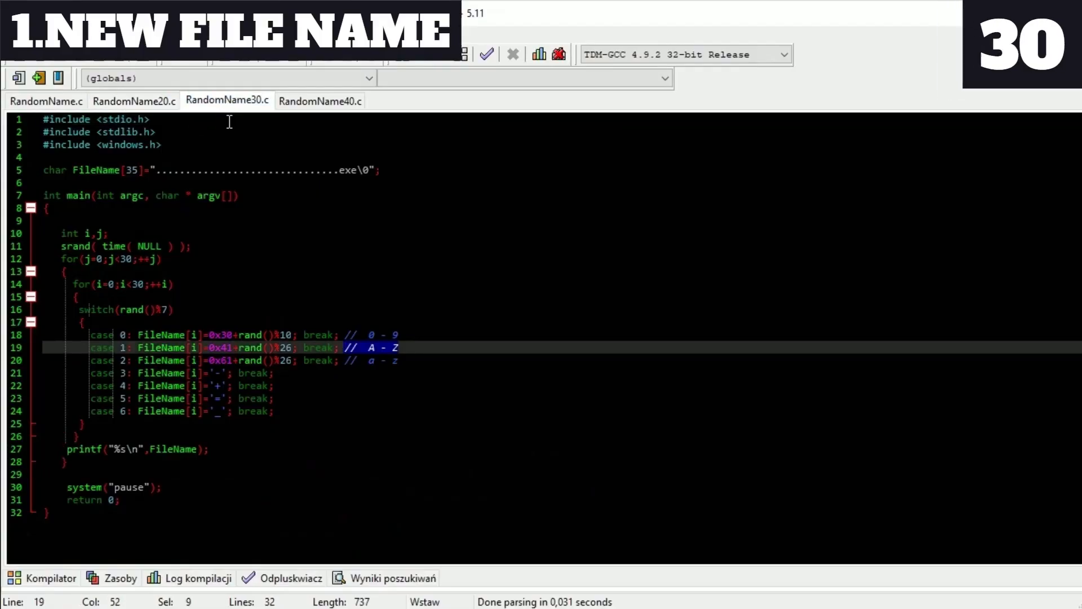
{"action": "left_click", "coordinate": [319, 100]}
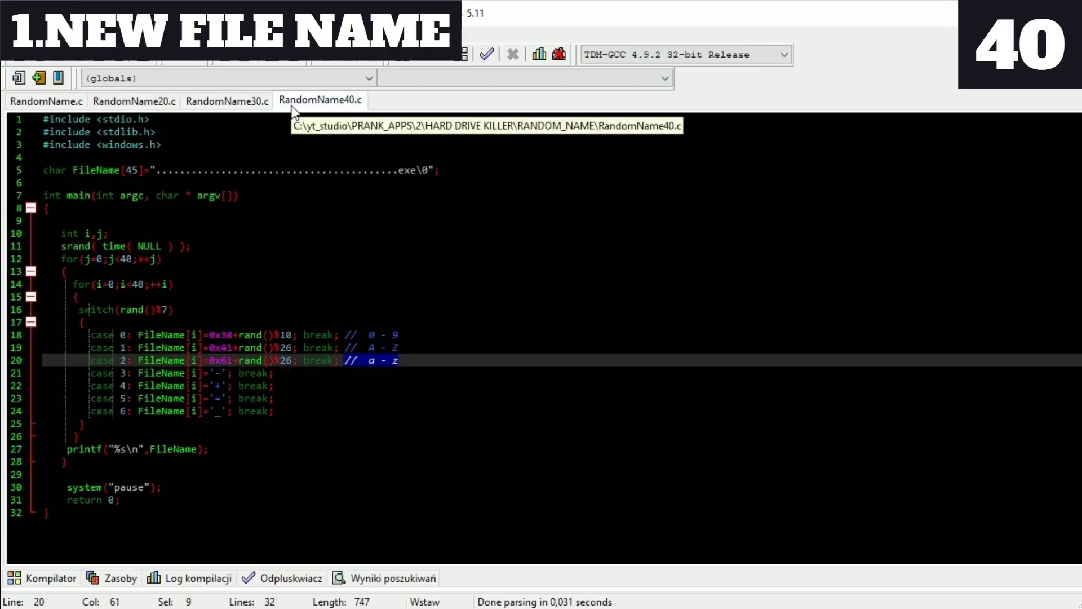
{"action": "mouse_move", "coordinate": [312, 125]}
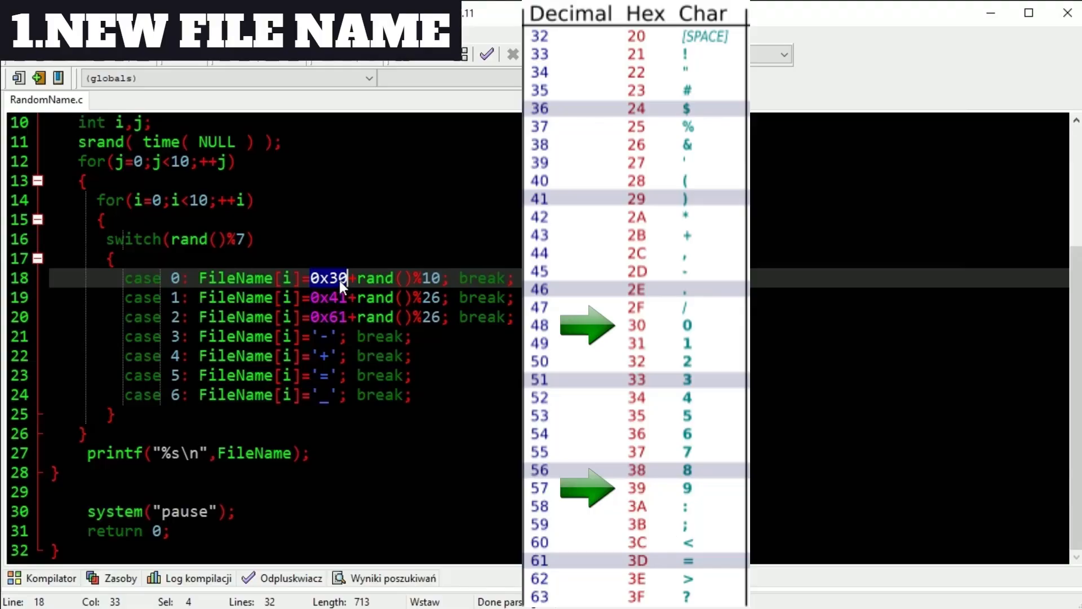
{"action": "mouse_move", "coordinate": [321, 286]}
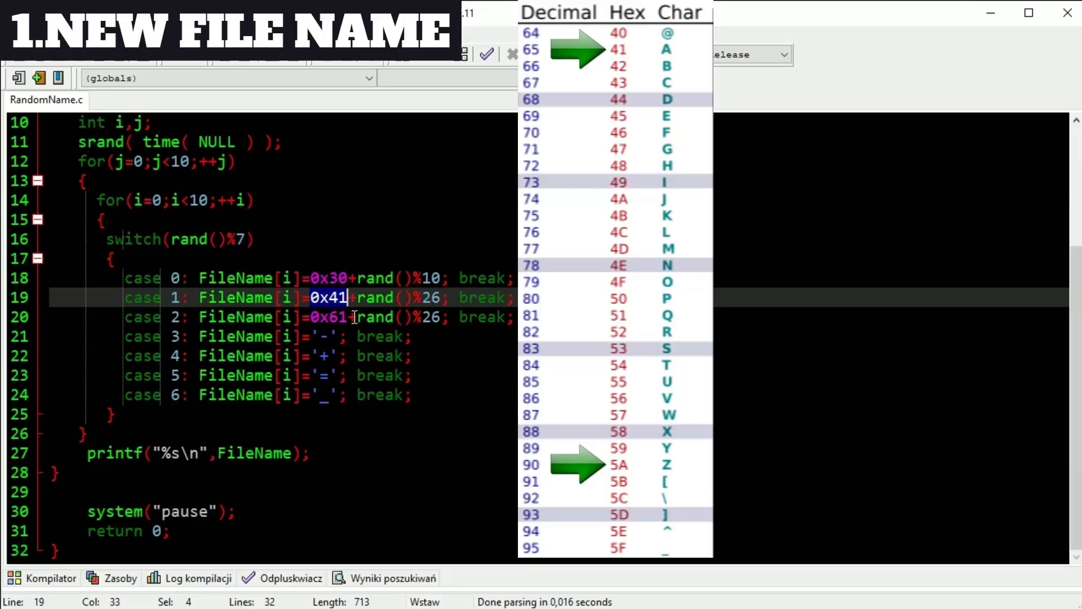
{"action": "mouse_move", "coordinate": [343, 328]}
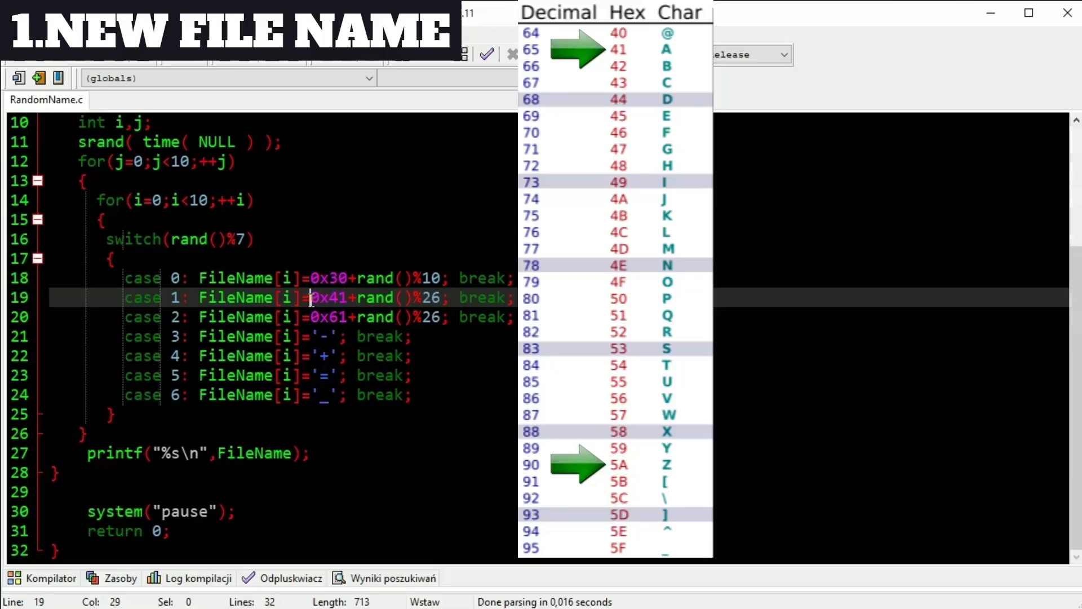
{"action": "left_click_drag", "start_coordinate": [302, 297], "coordinate": [447, 297]}
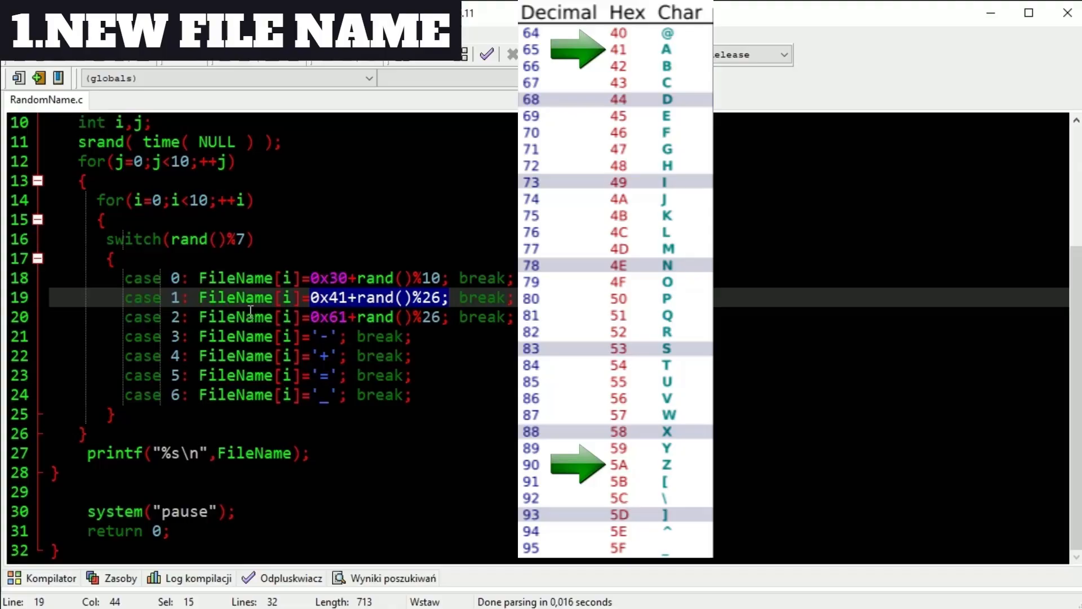
{"action": "scroll", "scroll_direction": "down", "scroll_amount": 3}
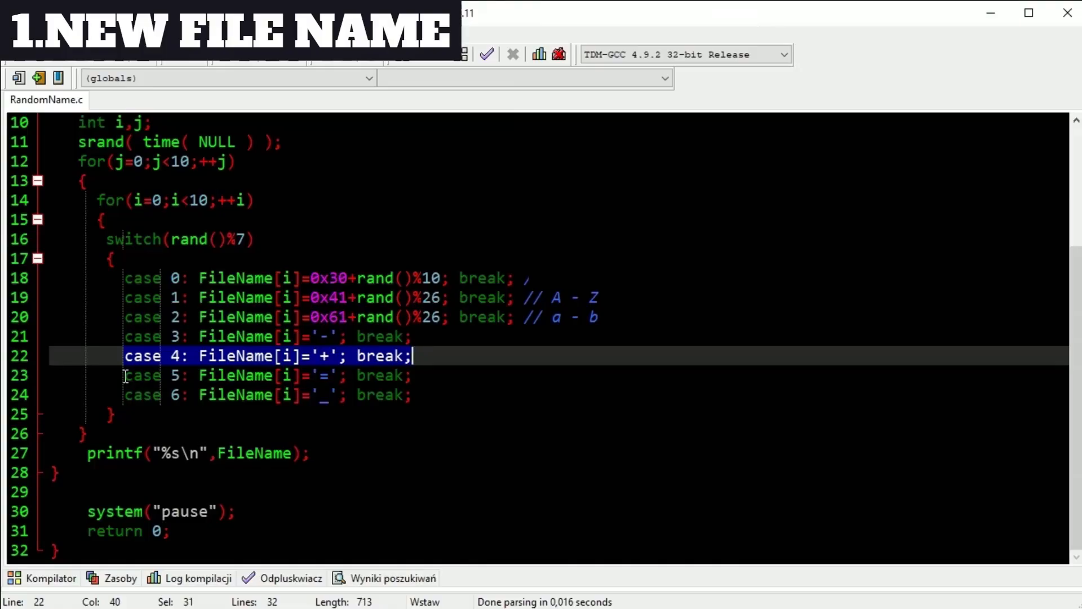
{"action": "key", "text": "Down"}
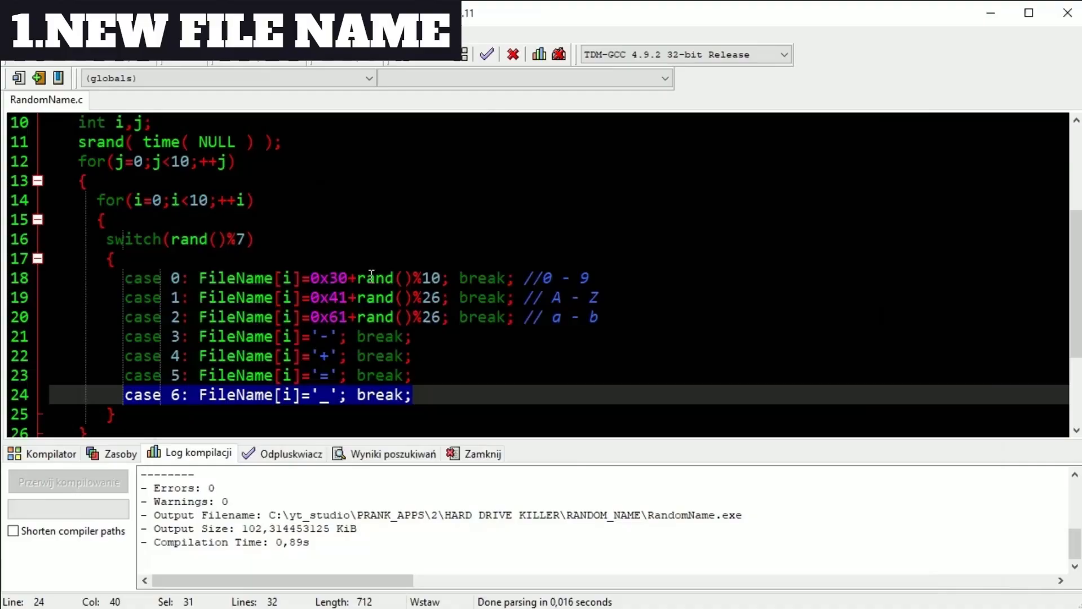
Compile RandomName.c into RandomName.exe with zero errors and warnings
{"action": "left_click", "coordinate": [487, 54]}
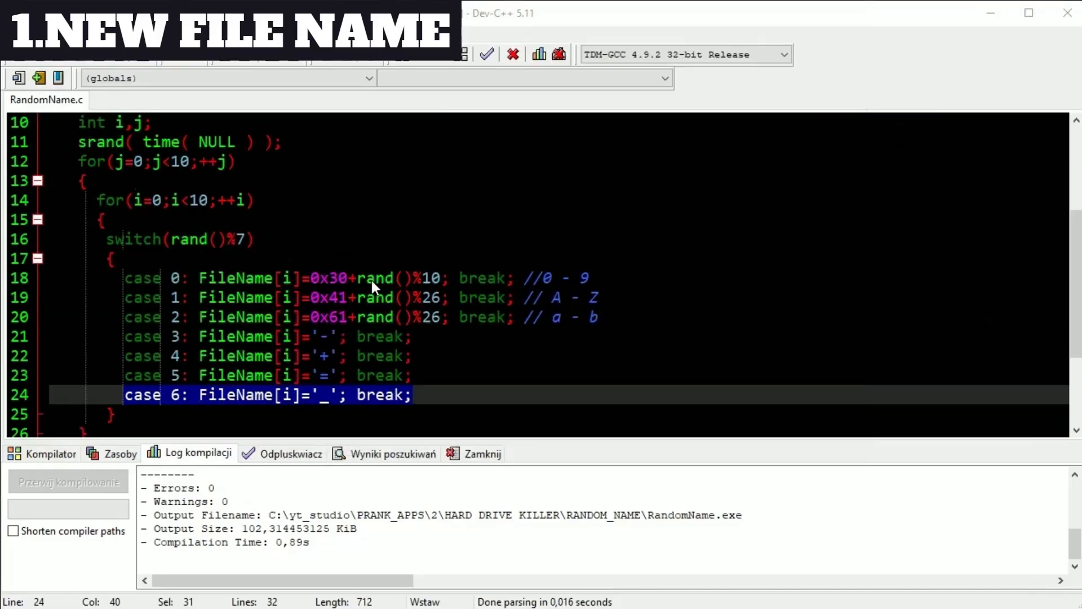
{"action": "left_click", "coordinate": [486, 54]}
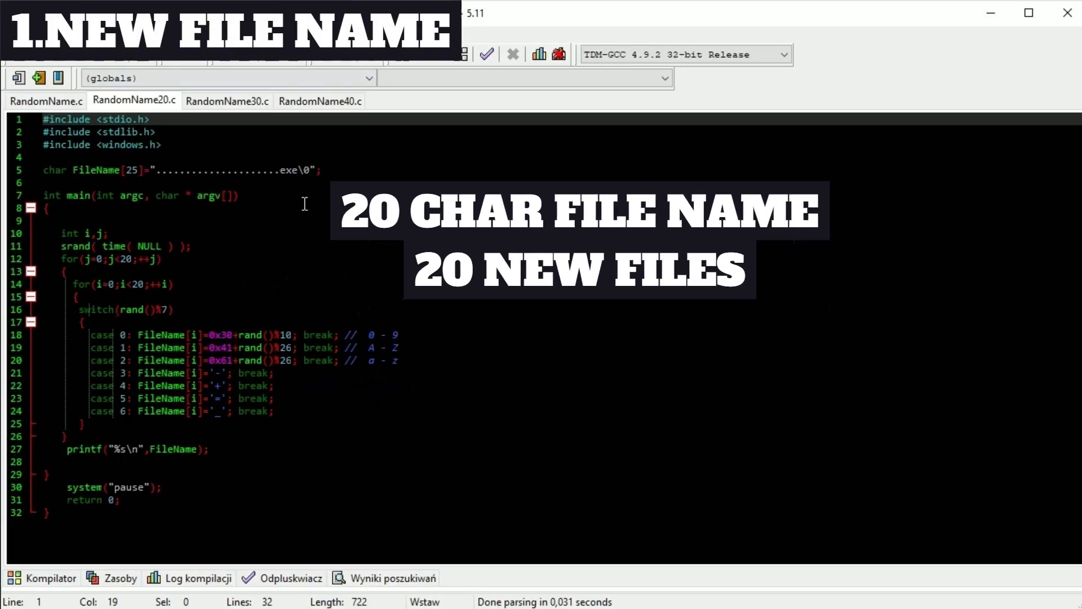
Bring up COPYRandomName10.c, which calls CopyFile(argv[0],FileName,0) for each name
{"action": "left_click", "coordinate": [486, 54]}
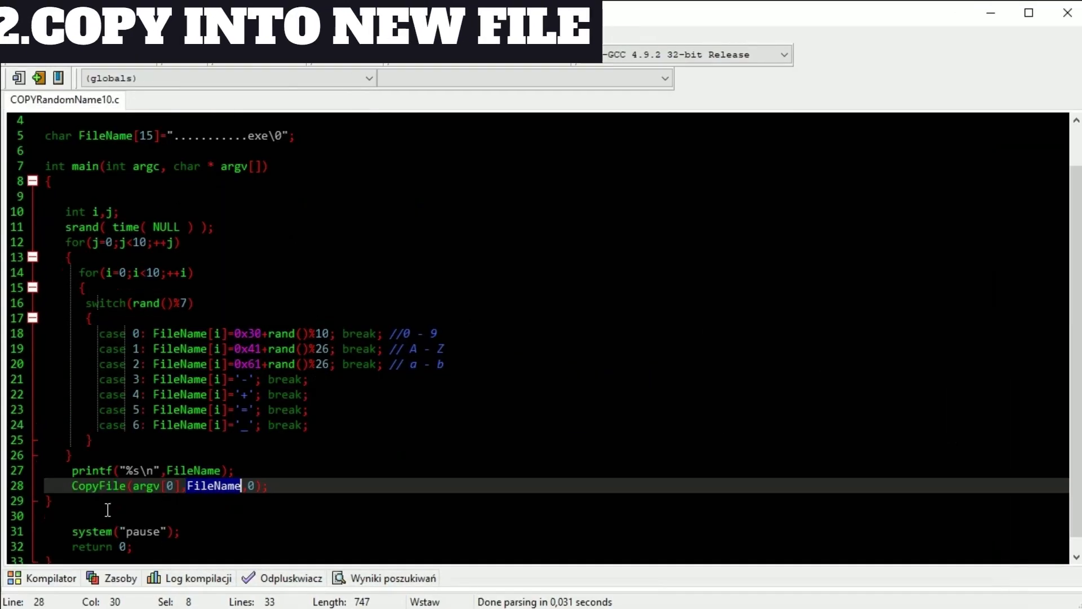
Highlight the CopyFile(argv[0],FileName,0) call in COPYRandomName10.c
{"action": "left_click", "coordinate": [72, 485]}
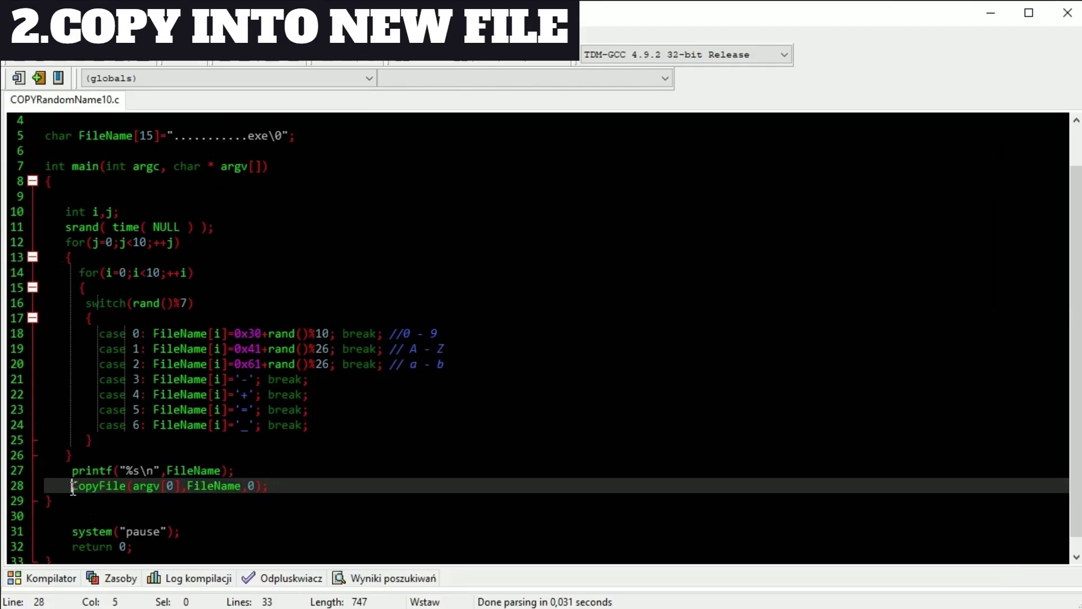
{"action": "left_click_drag", "start_coordinate": [72, 485], "coordinate": [269, 485]}
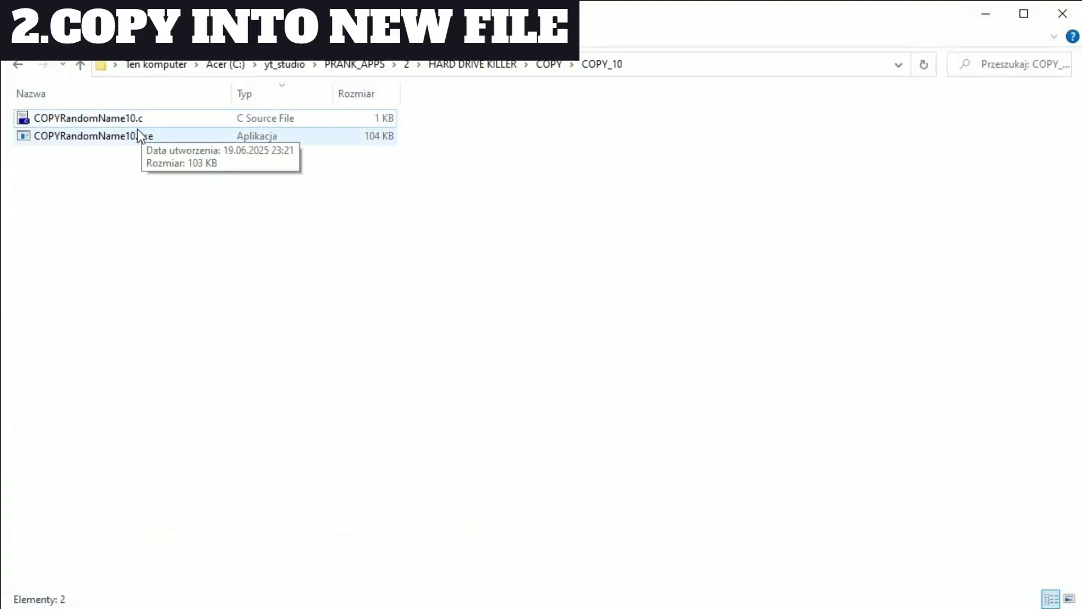
Run COPYRandomName10.exe so COPY_10 fills with randomly named 104 KB copies
{"action": "left_click", "coordinate": [94, 136]}
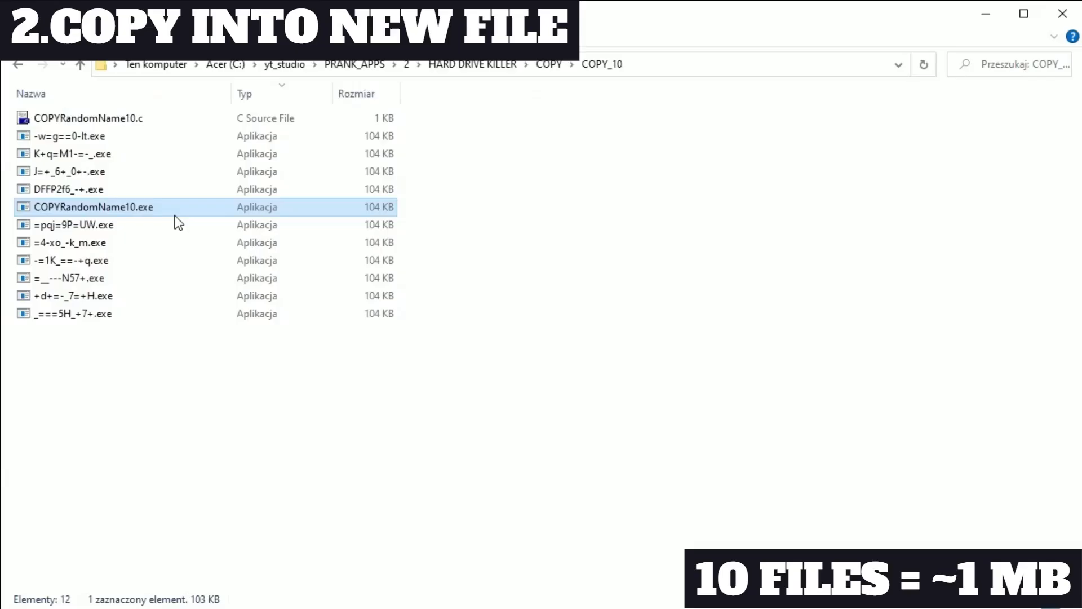
{"action": "key", "text": "ctrl+a"}
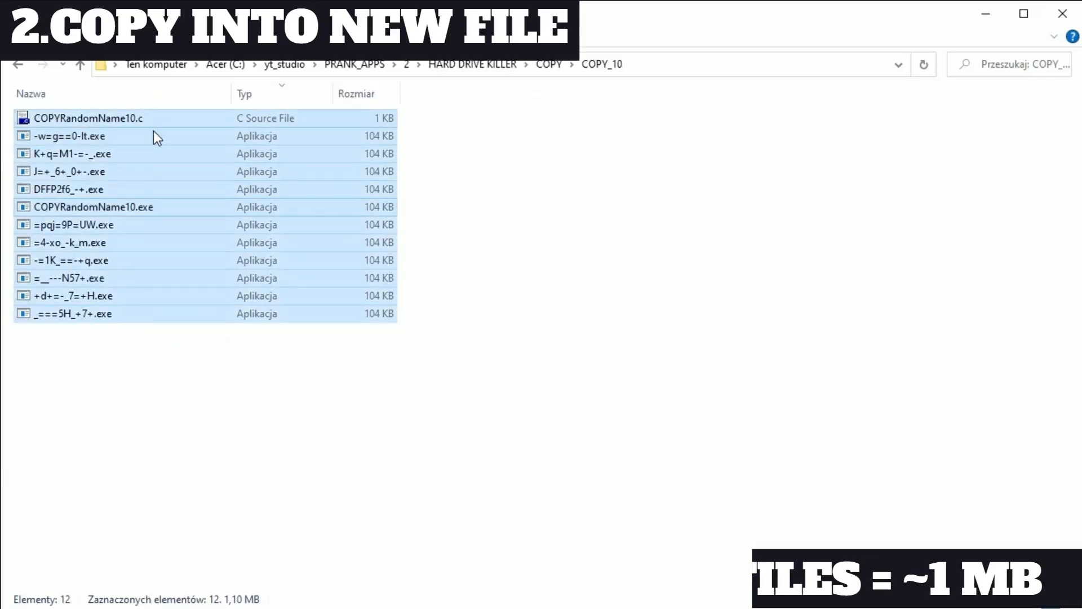
{"action": "left_click", "coordinate": [91, 206]}
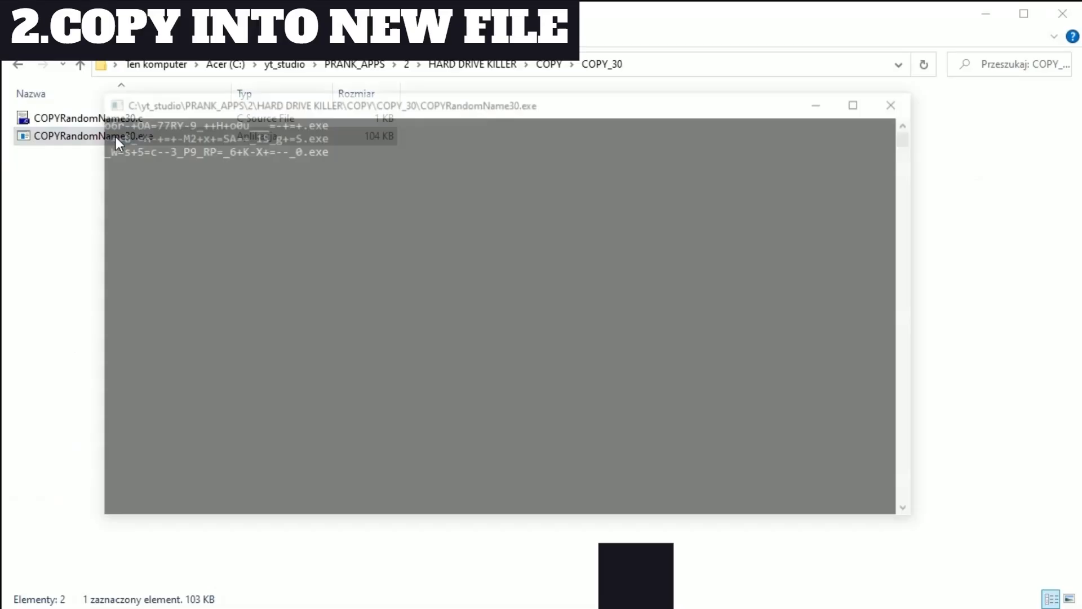
Run the 30- and 40-character copying programs, filling COPY_40 to 42 items
{"action": "left_click", "coordinate": [889, 106]}
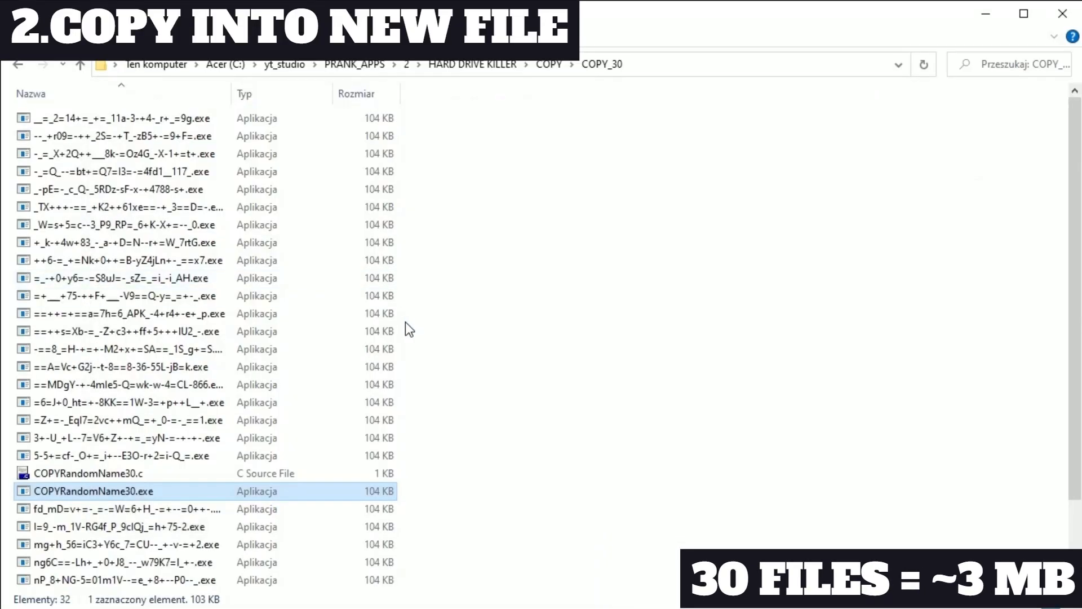
{"action": "key", "text": "ctrl+a"}
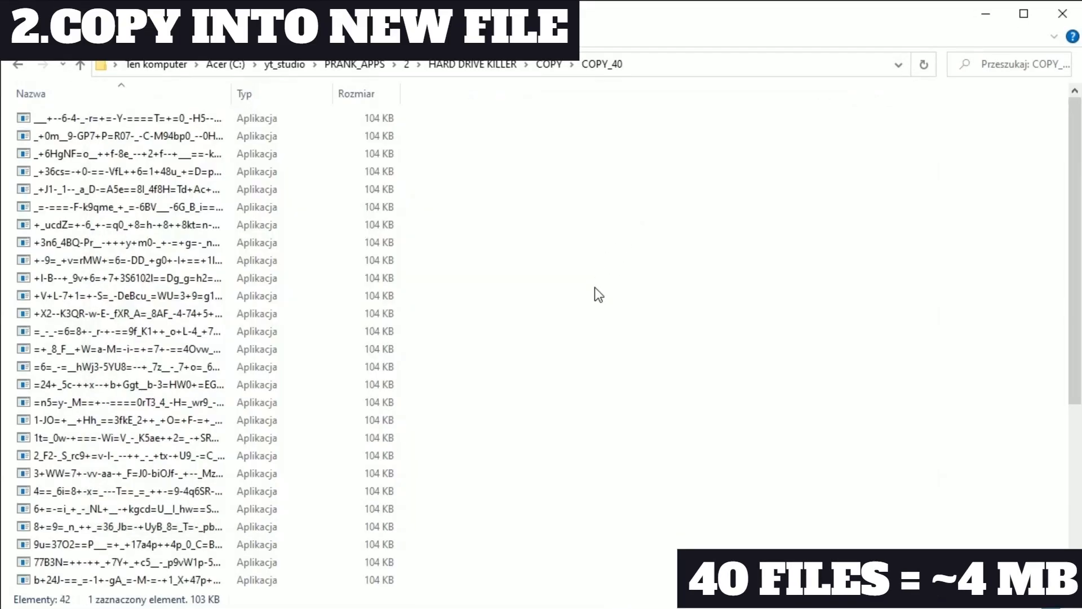
{"action": "key", "text": "ctrl+a"}
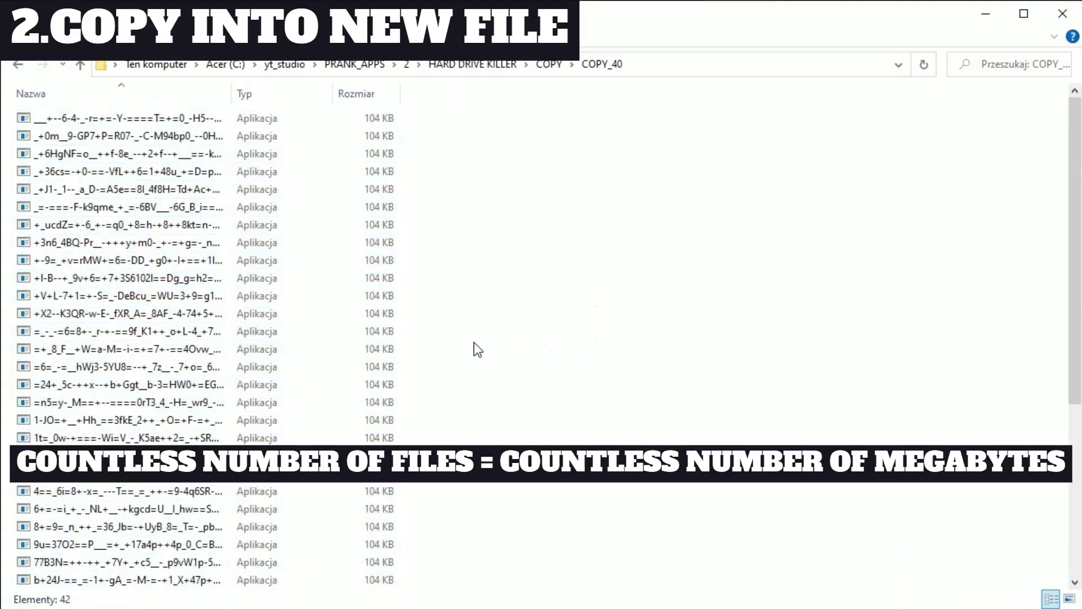
{"action": "mouse_move", "coordinate": [454, 352]}
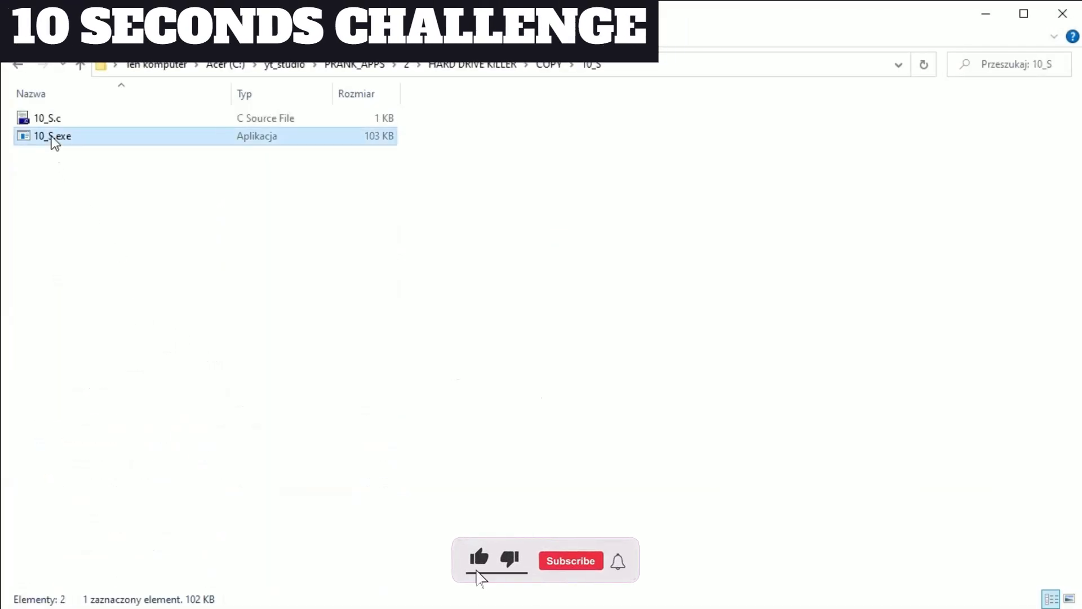
Run 10_S.exe until the 10_S folder holds 221 items, then close its console
{"action": "double_click", "coordinate": [53, 137]}
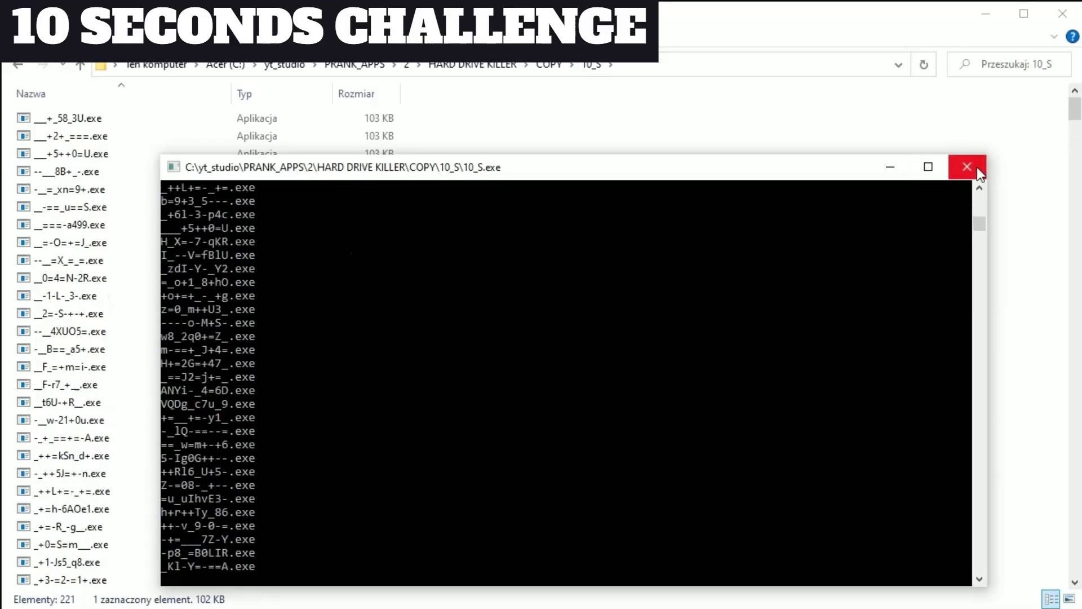
{"action": "left_click", "coordinate": [966, 167]}
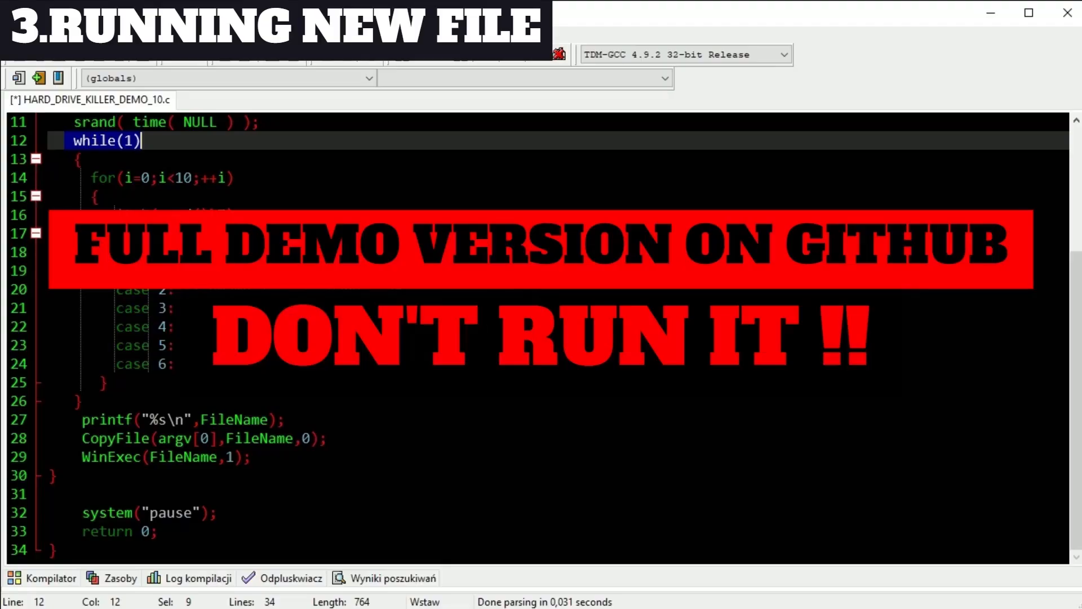
{"action": "mouse_move", "coordinate": [512, 475]}
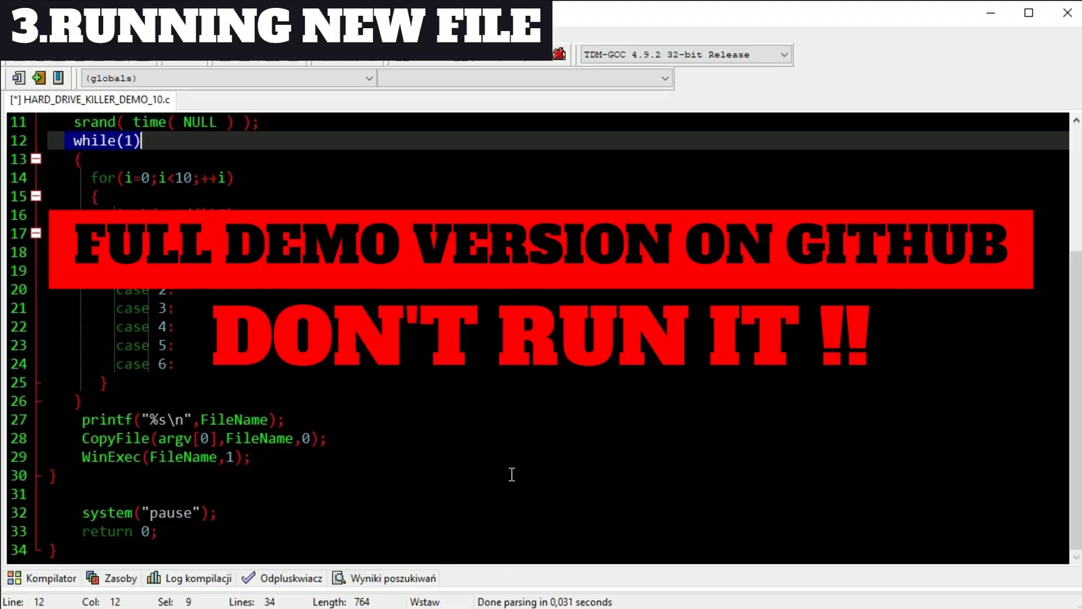